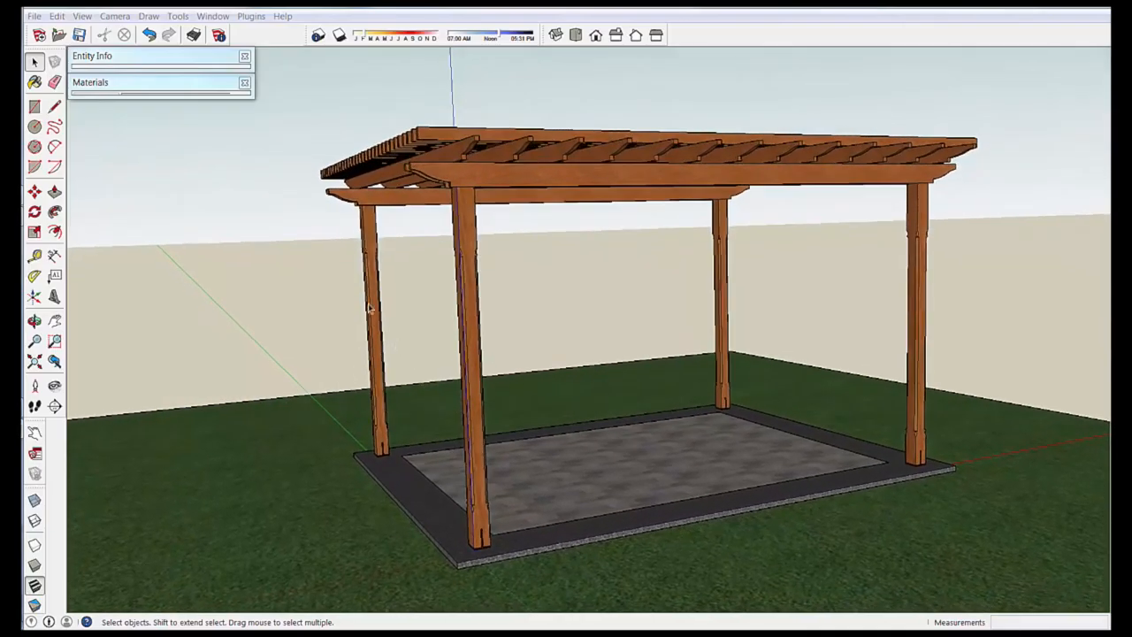
Turn on shadows and adjust the time of day for the pergola model.
click(339, 35)
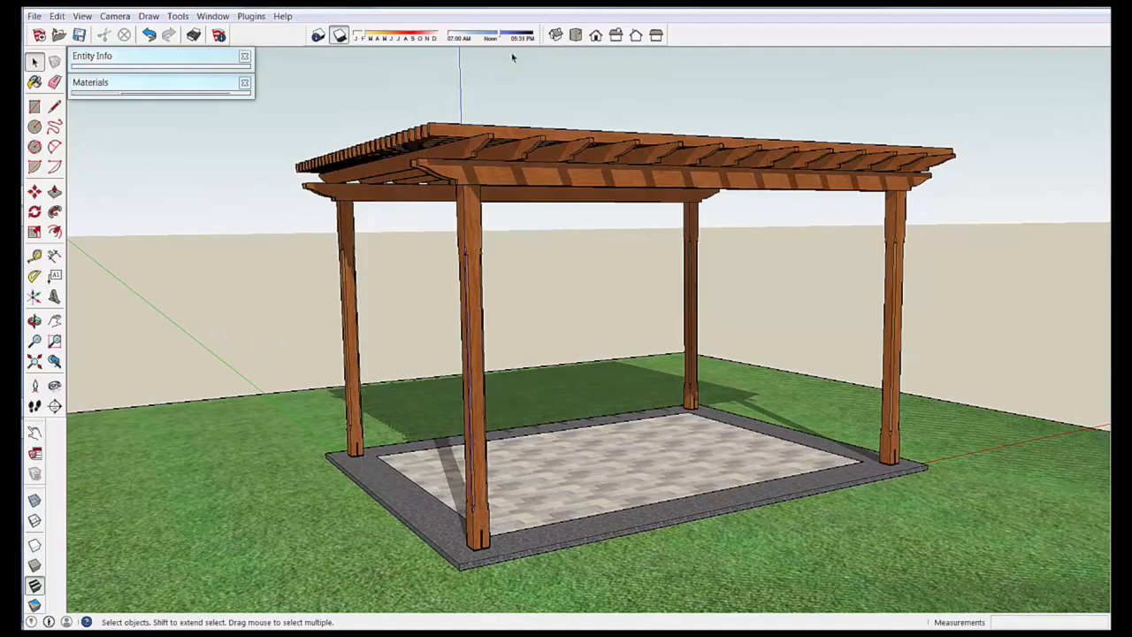
drag(478, 37, 510, 37)
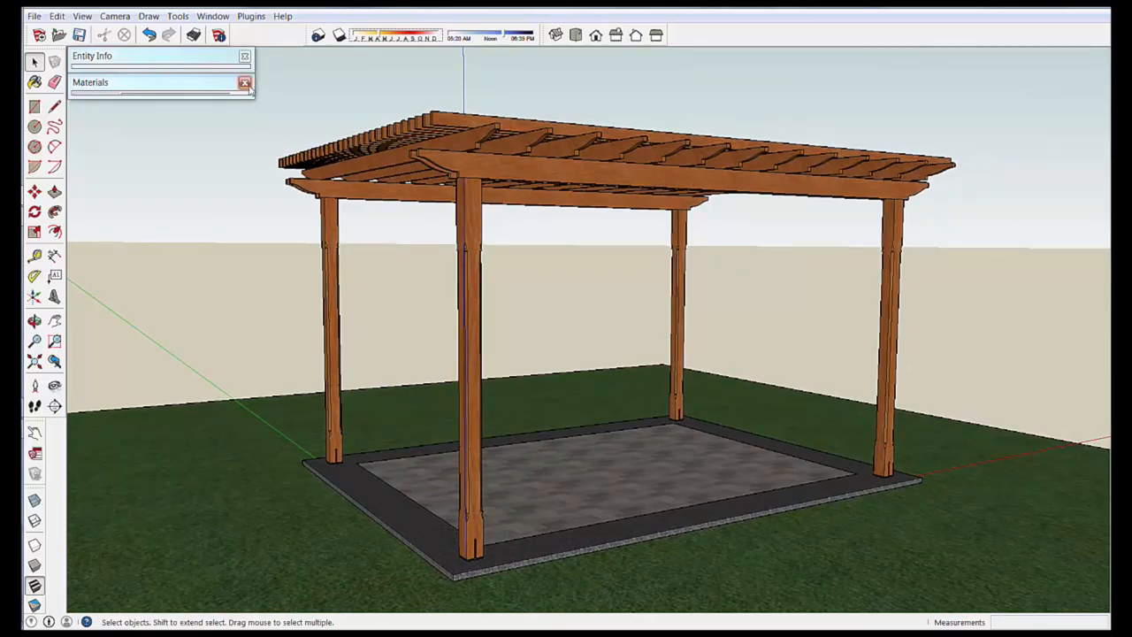
Replace the Materials panel with the Components library docked beneath Entity Info.
click(244, 84)
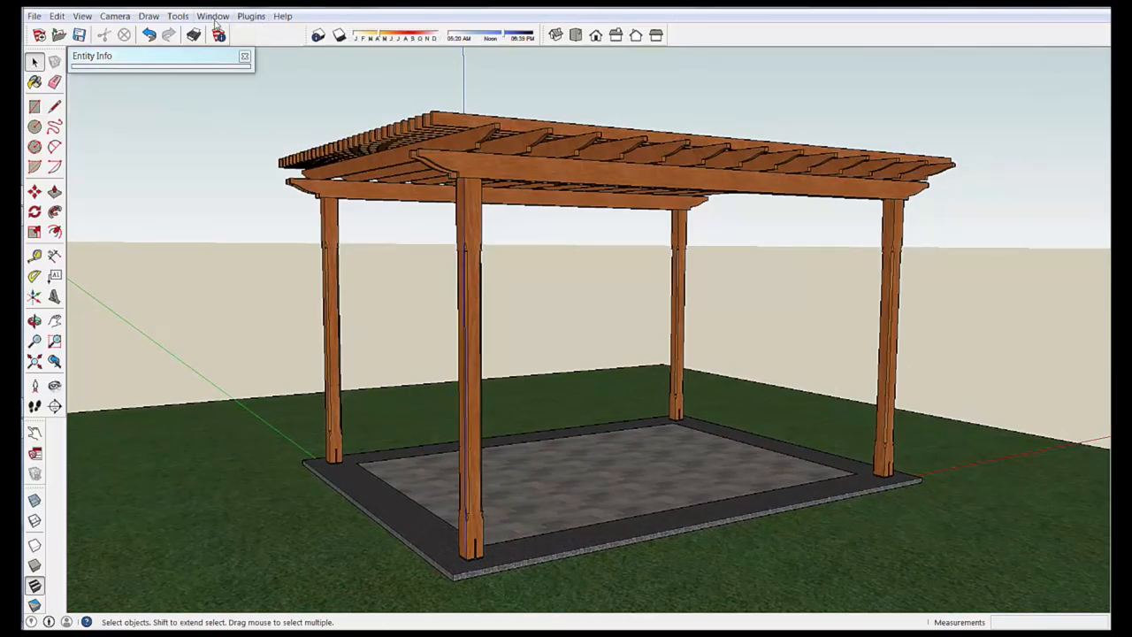
click(213, 16)
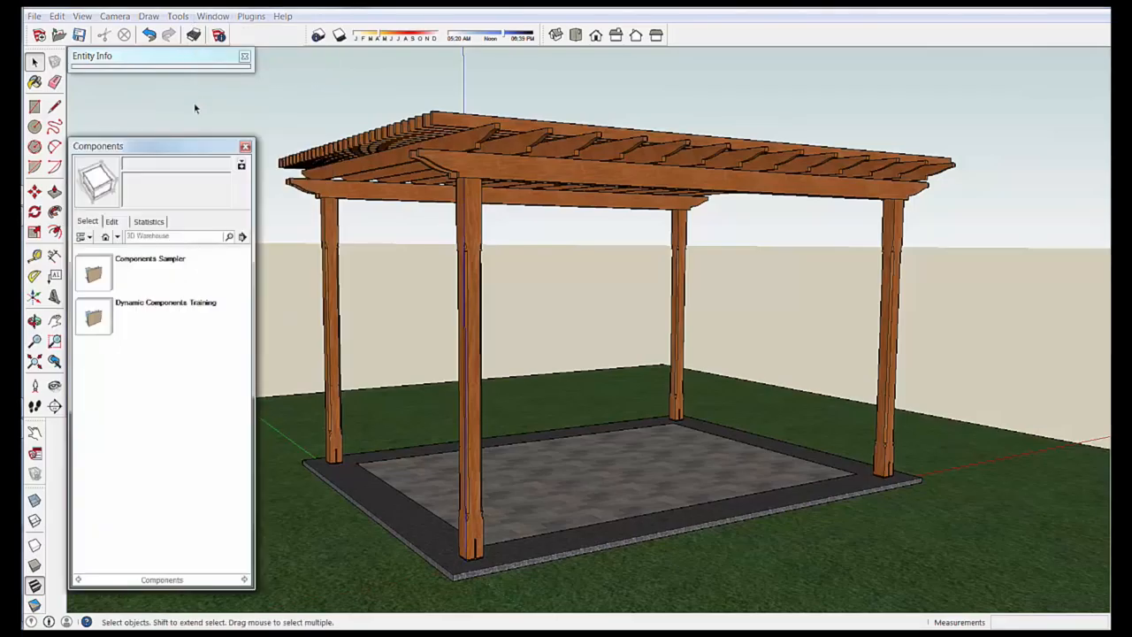
drag(159, 145, 138, 119)
text(patio furniture)
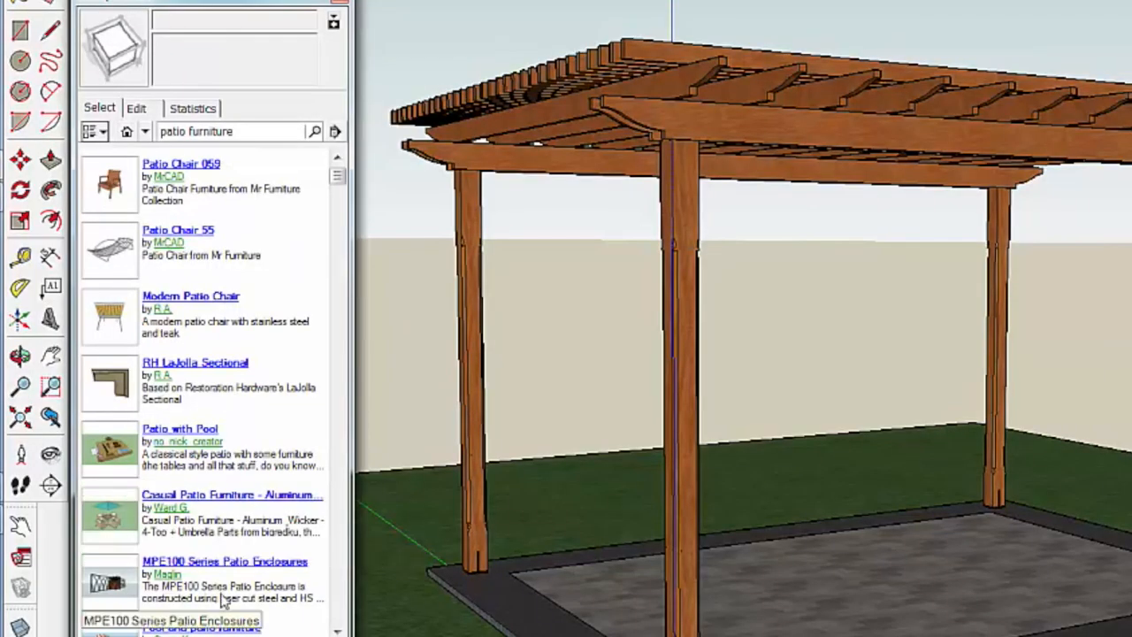
mouse_move(173, 502)
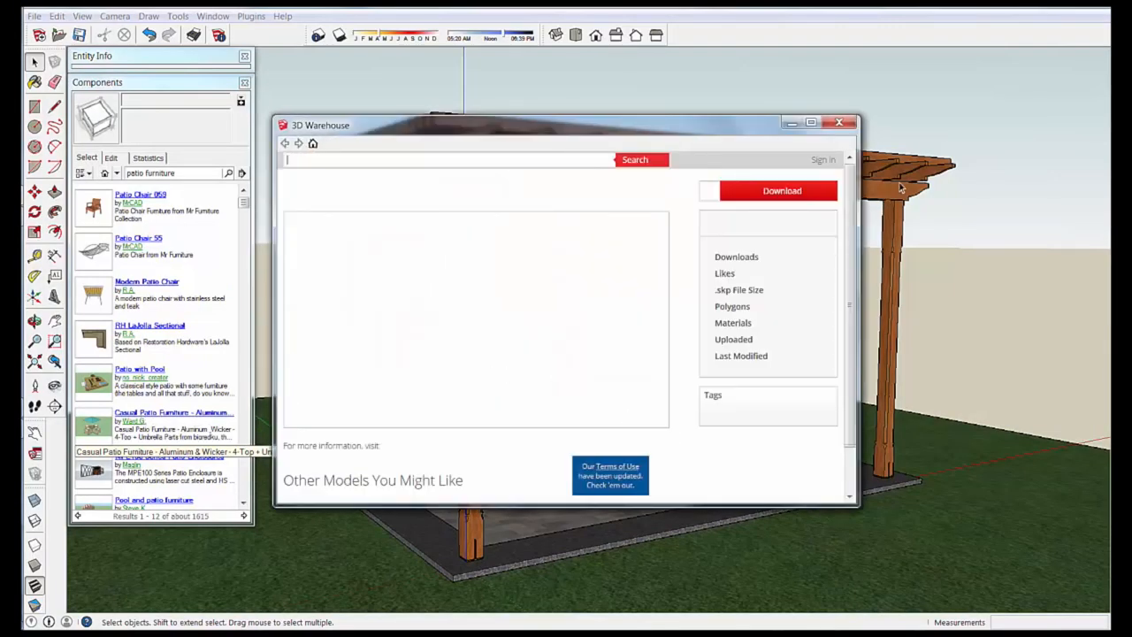
Download the Casual Patio Furniture set from 3D Warehouse and load it into the model.
click(173, 430)
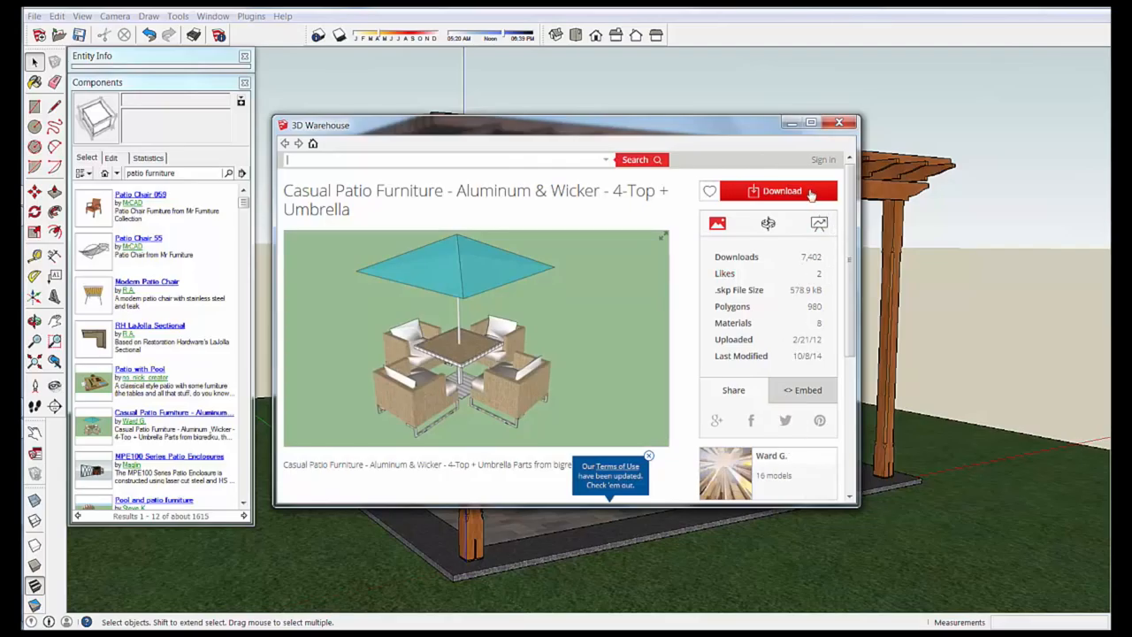
click(773, 191)
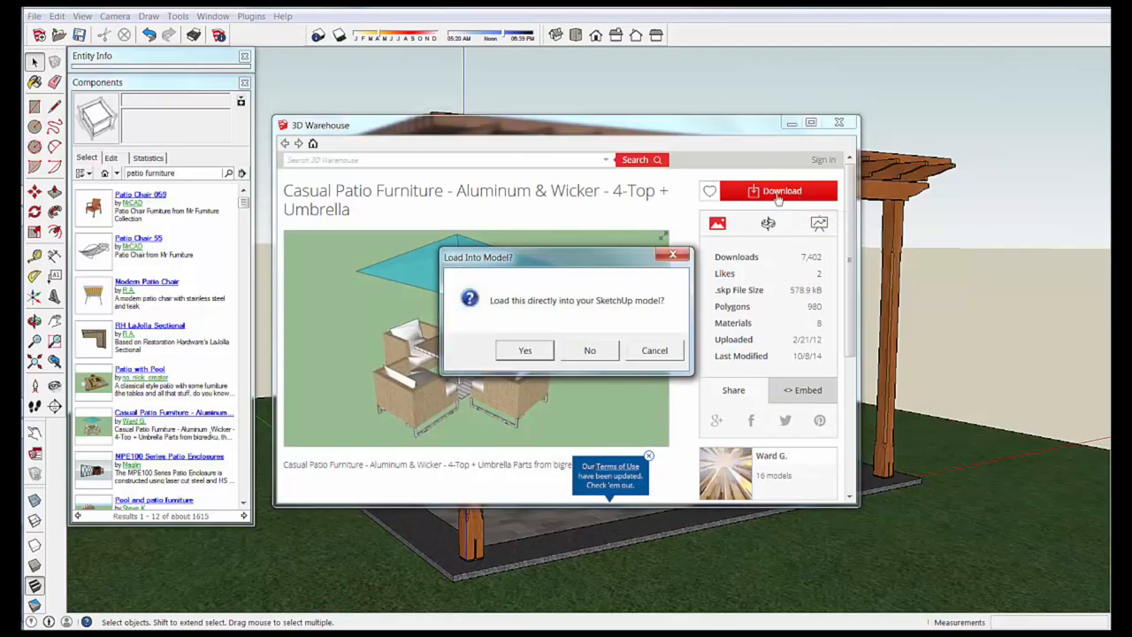
click(523, 350)
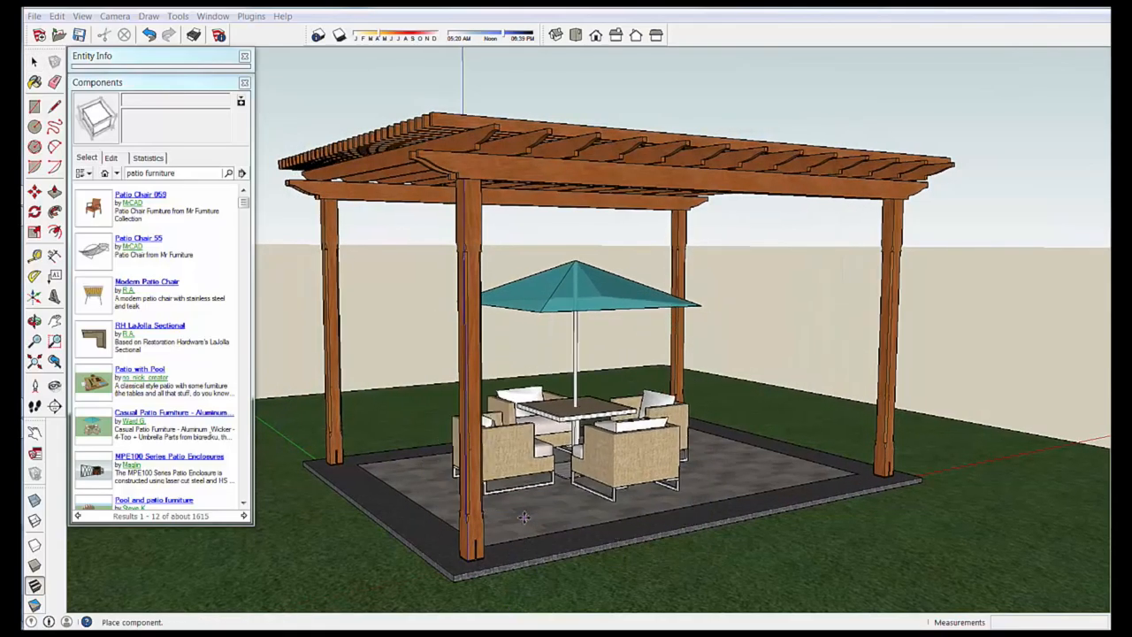
Explode the patio set and delete its umbrella, leaving the table and four chairs.
click(582, 304)
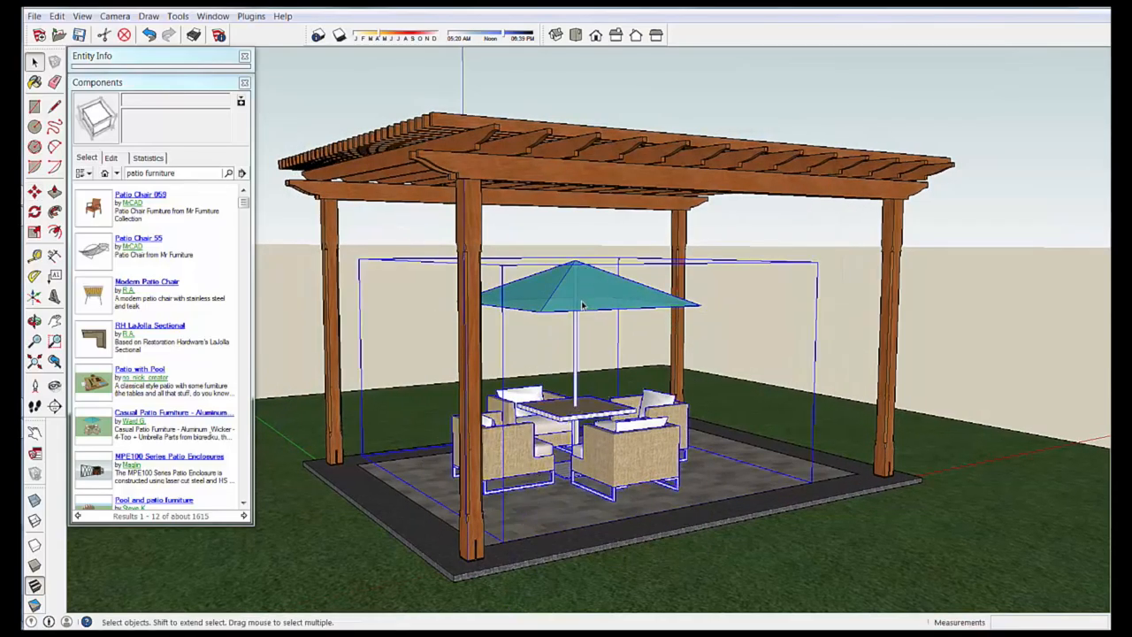
right_click(582, 304)
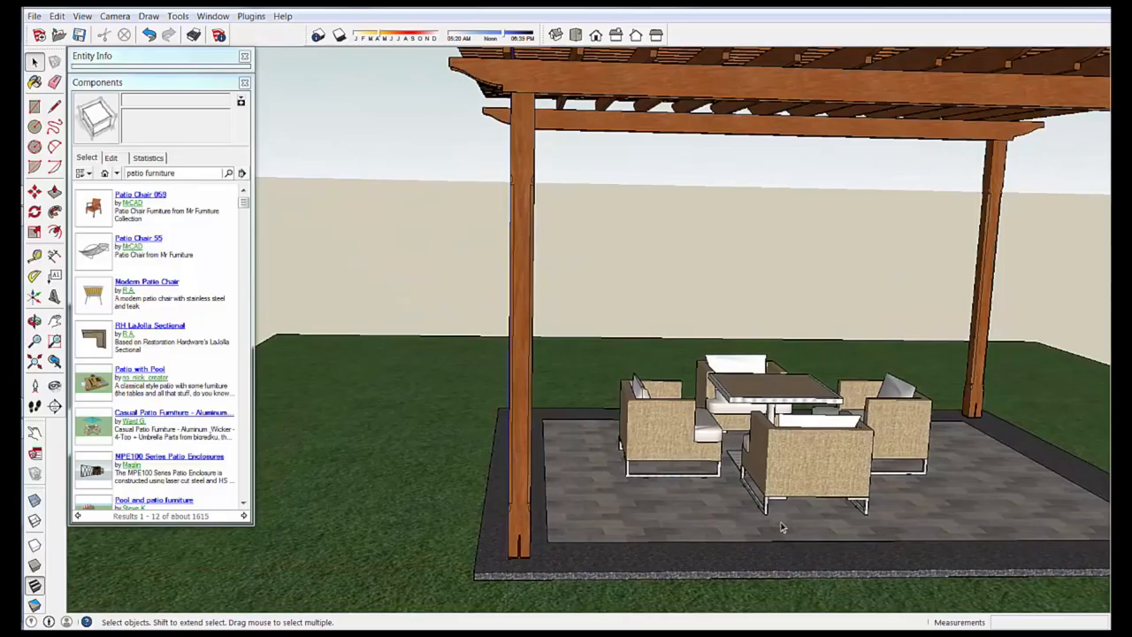
drag(778, 528, 339, 274)
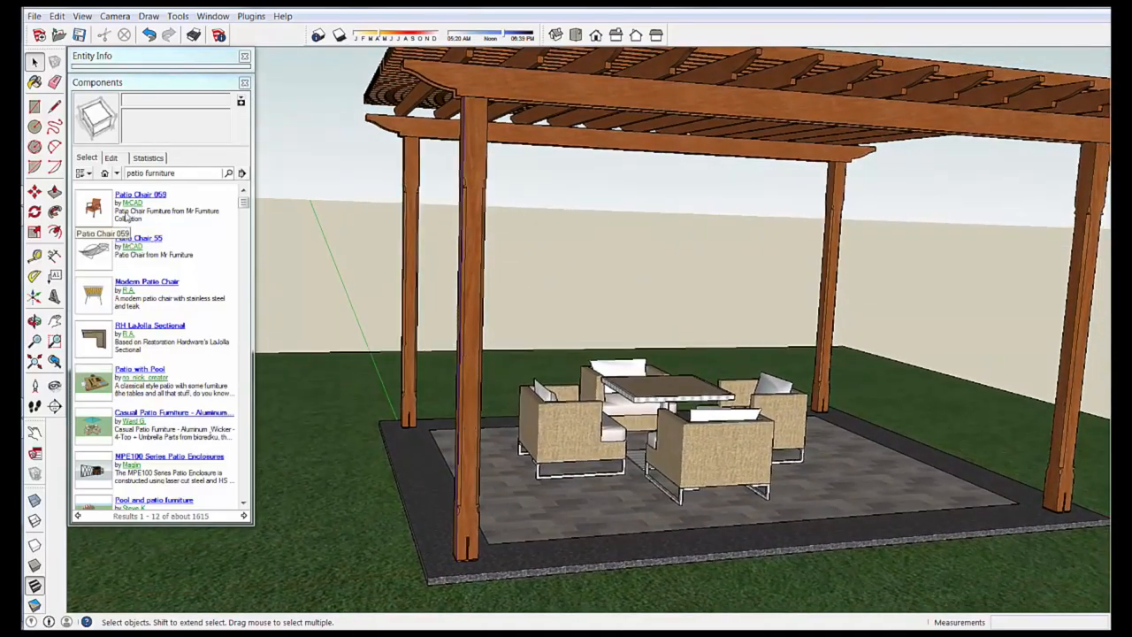
Search the component library for 'sang bryce' human figures.
triple_click(174, 173)
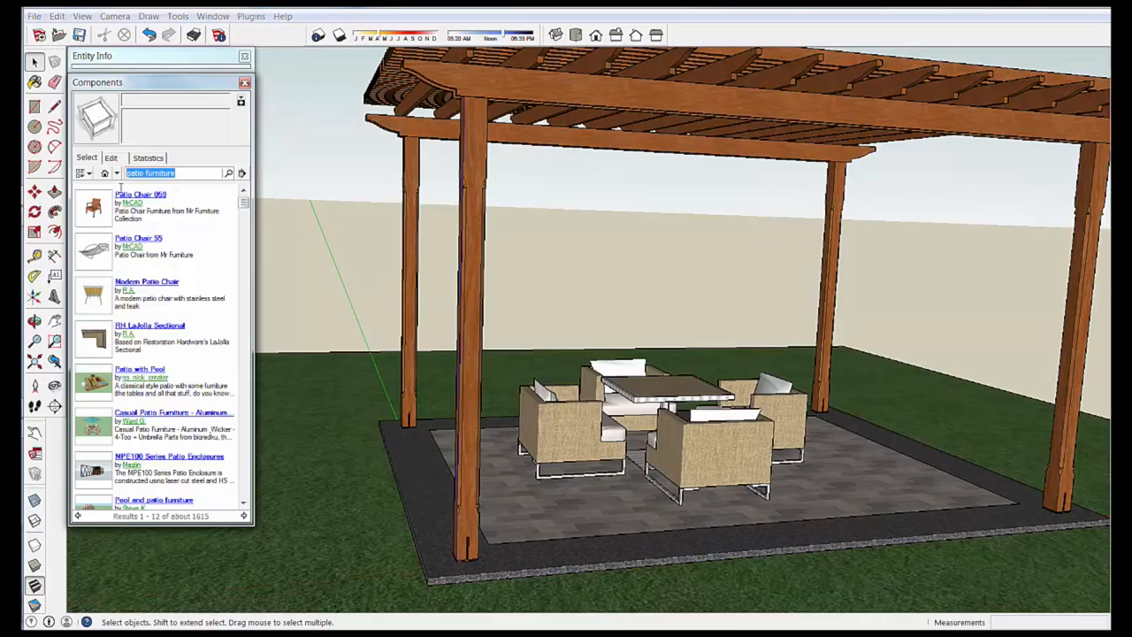
text(sand)
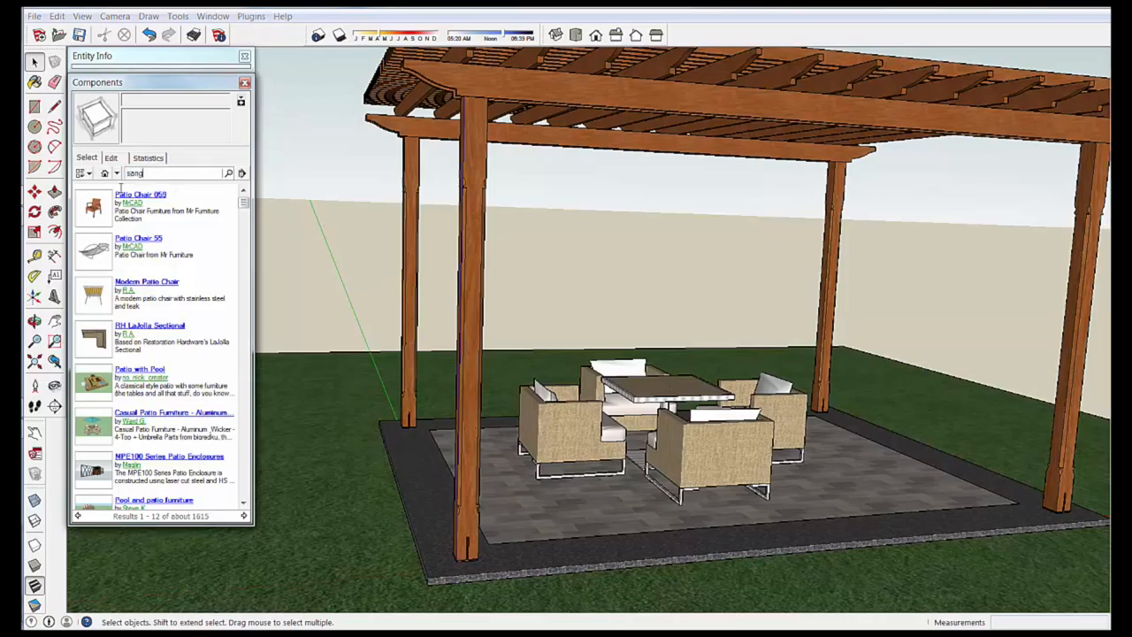
text(bryce)
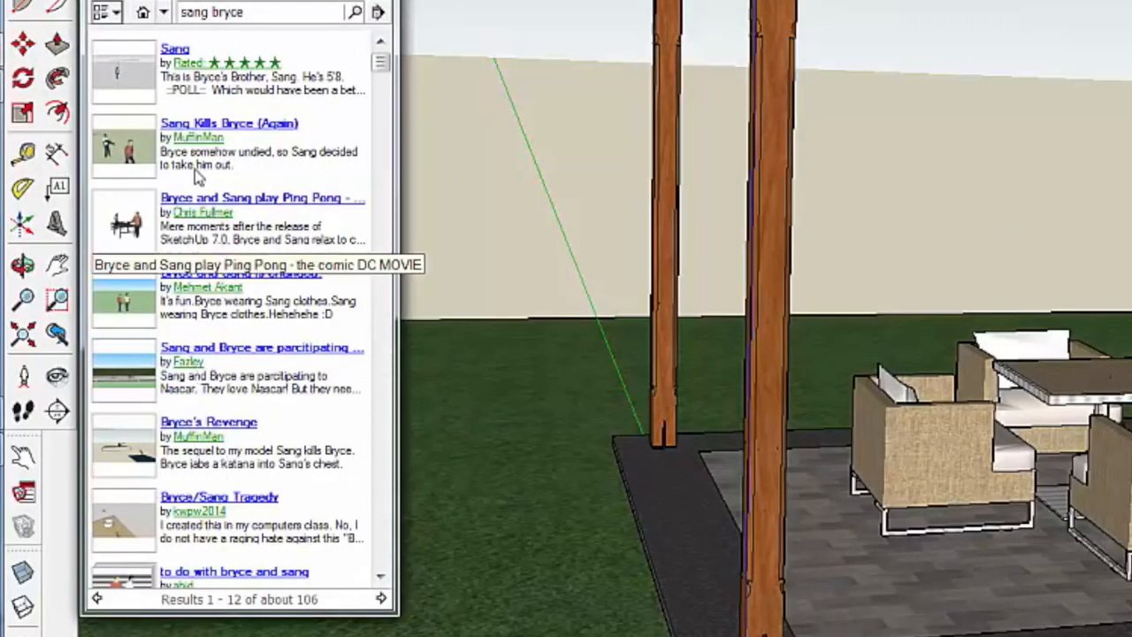
mouse_move(124, 299)
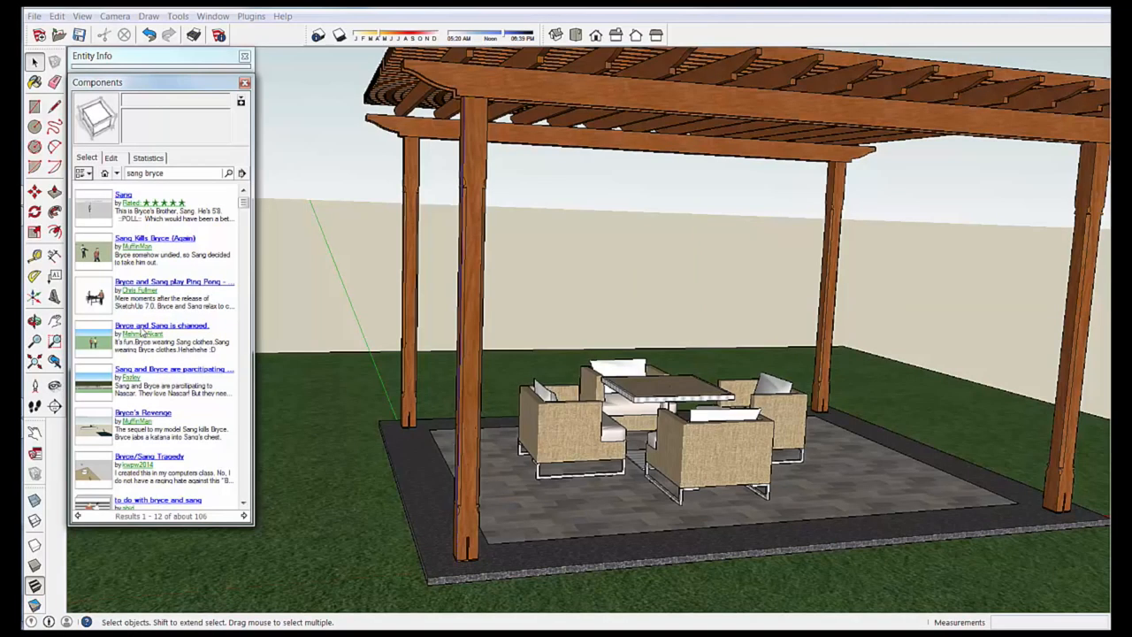
Download the 'Bryce and Sang is changed' figures and load them onto the patio.
click(163, 326)
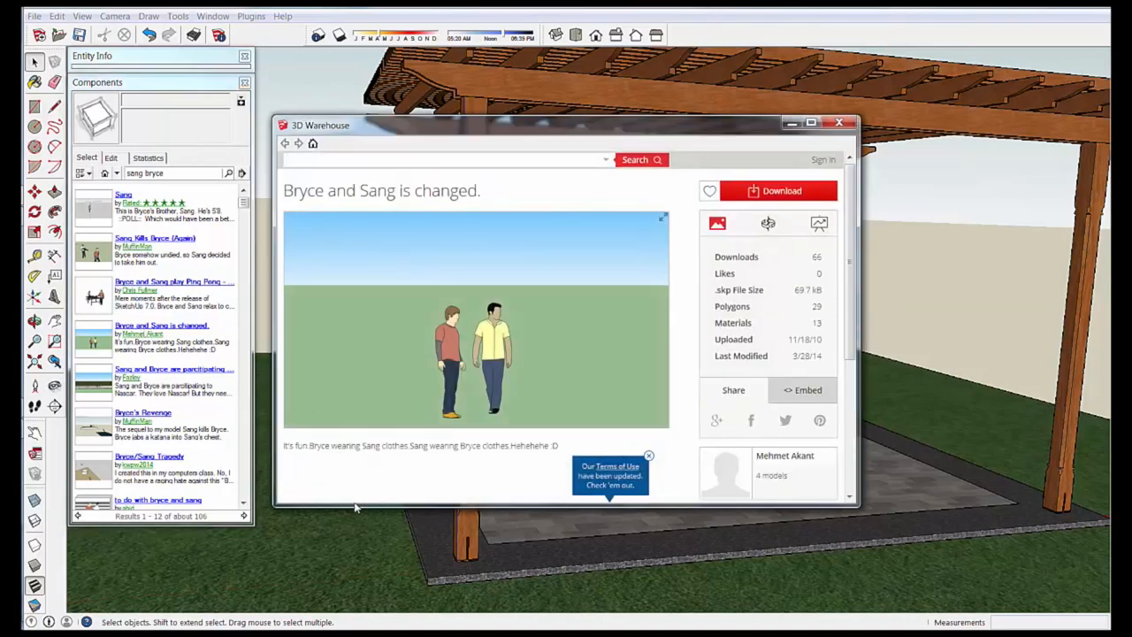
click(442, 159)
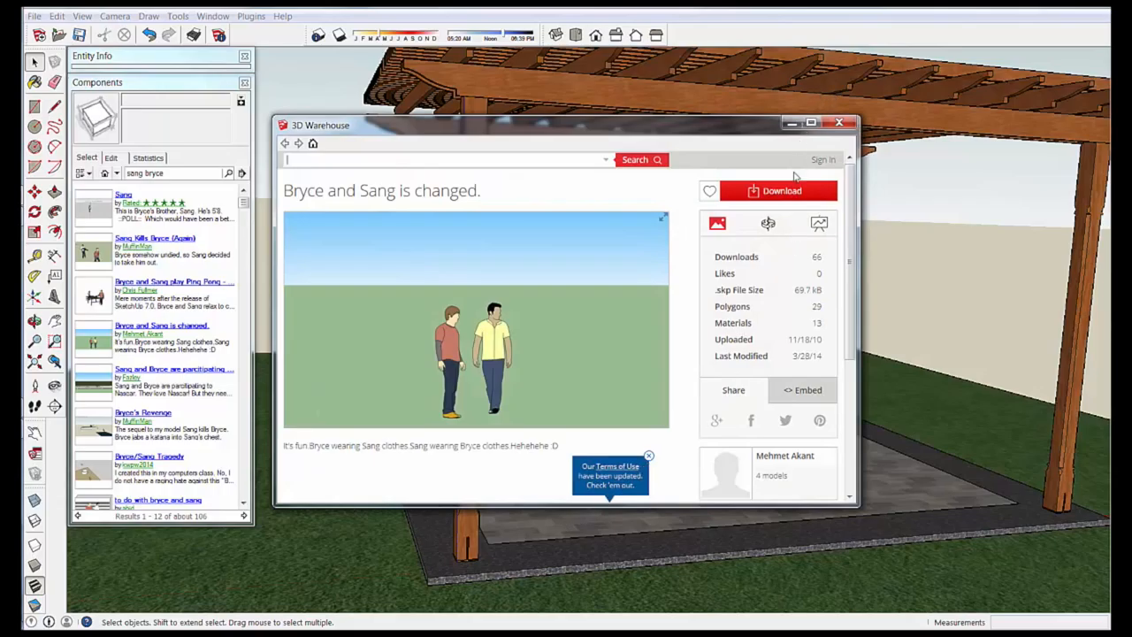
click(773, 191)
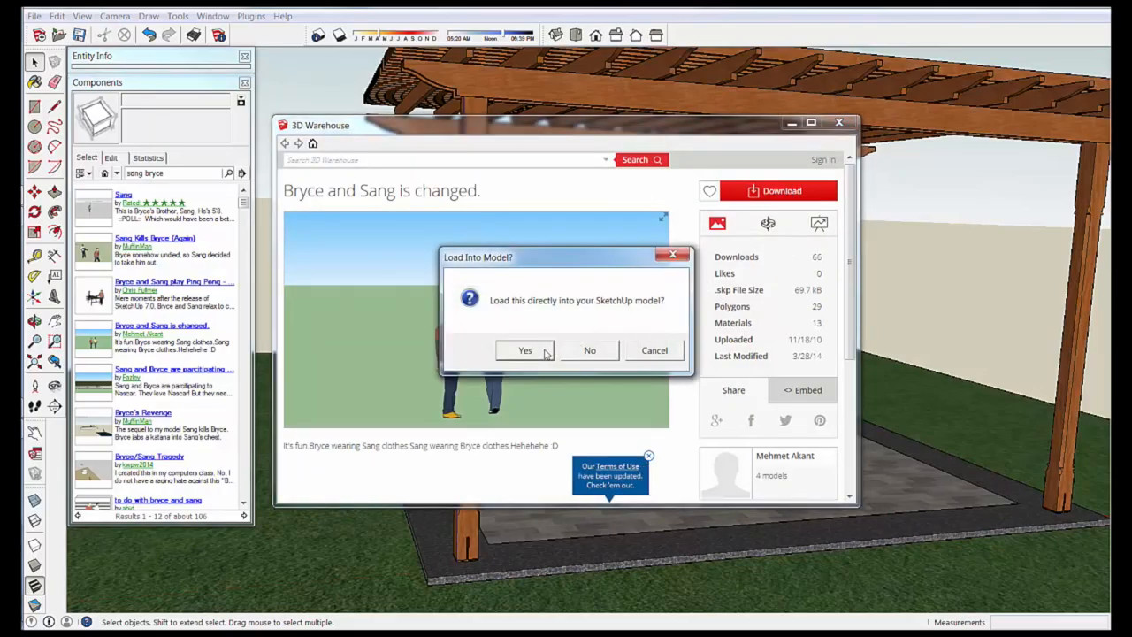
click(524, 351)
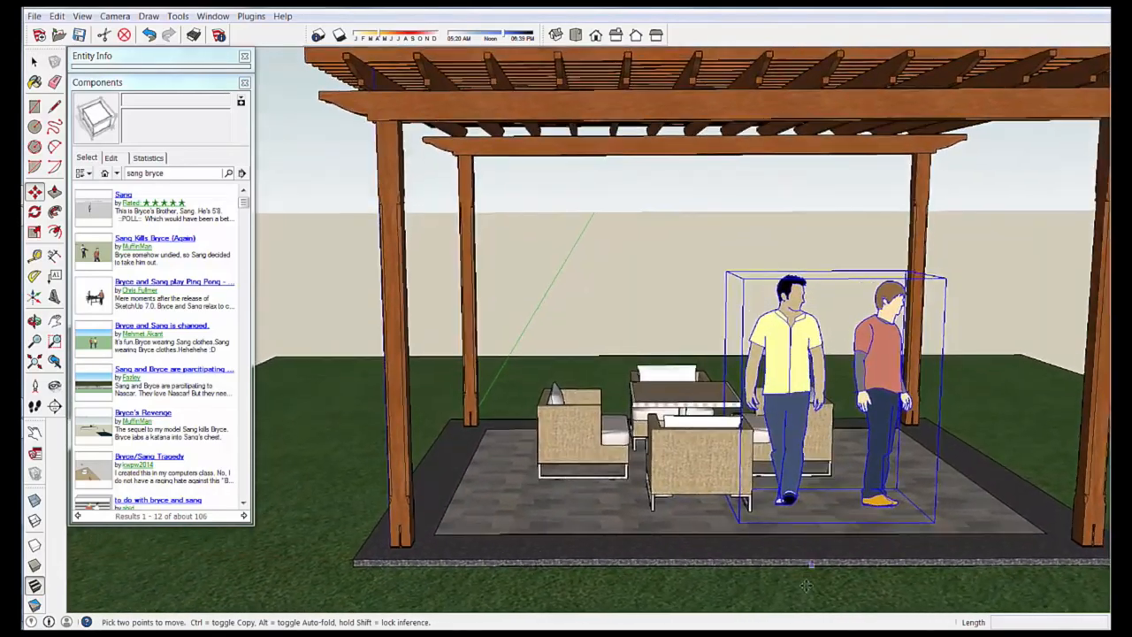
Explode the figure pair and move one to each side of the patio table.
right_click(782, 385)
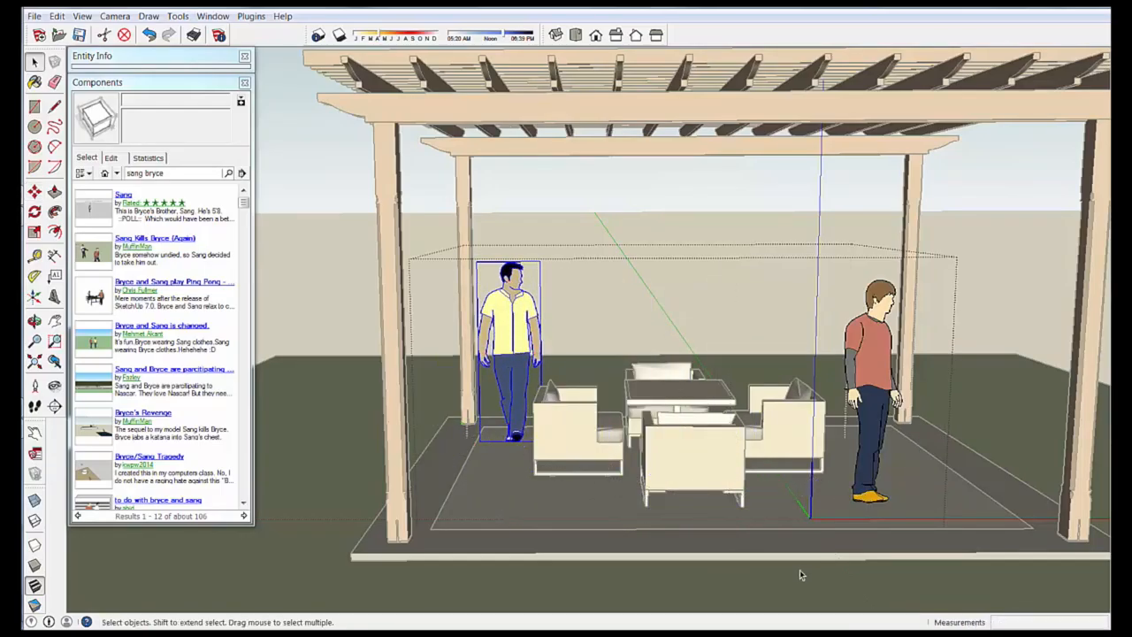
click(876, 390)
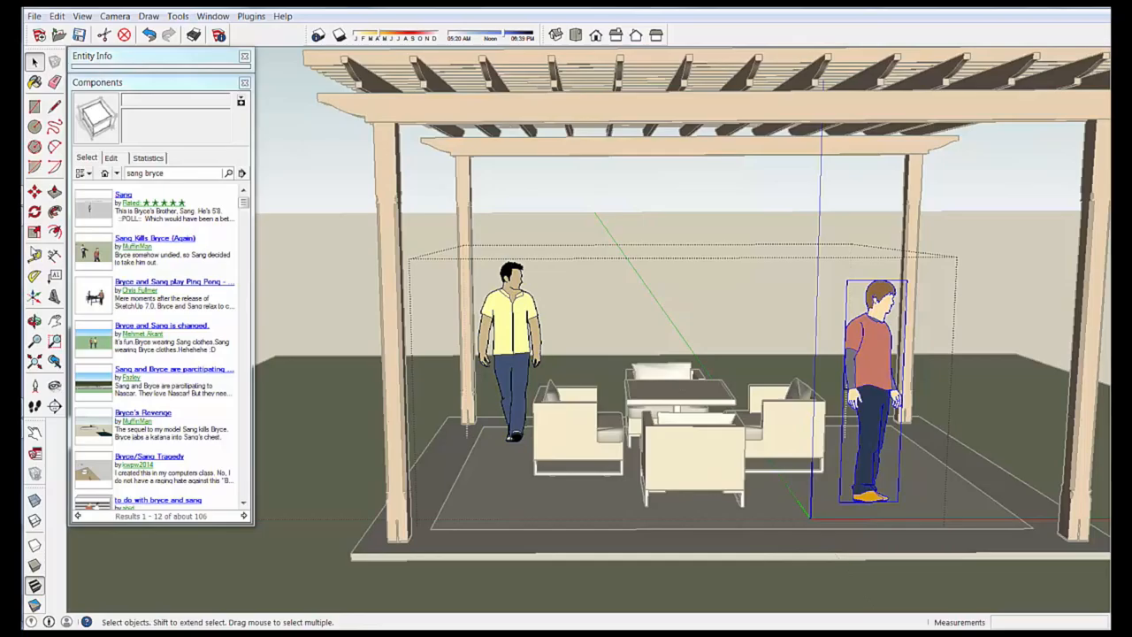